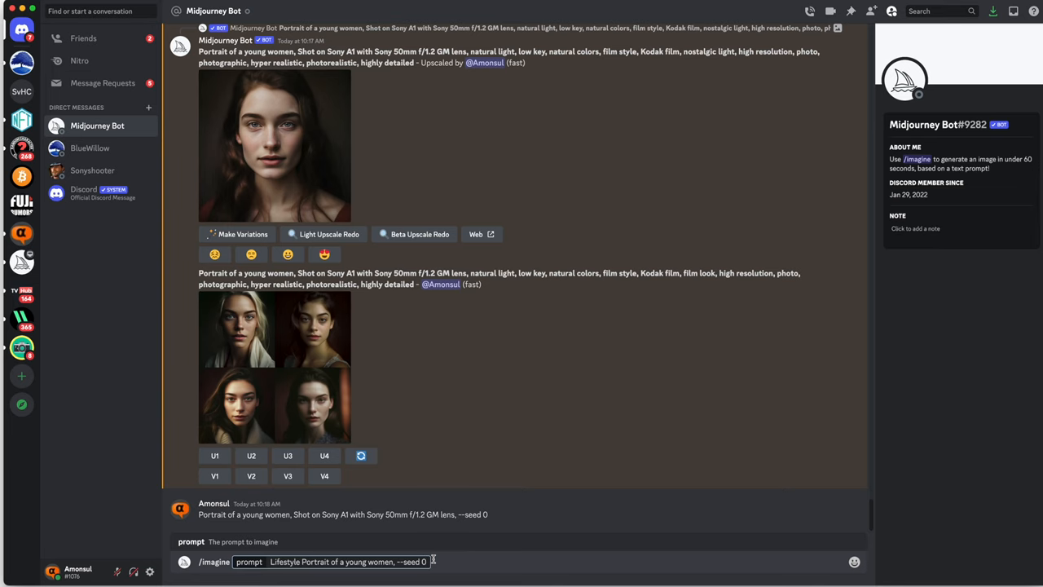
Step: Send the /imagine lifestyle portrait prompt of a young woman shot on Sony A1
key(Enter)
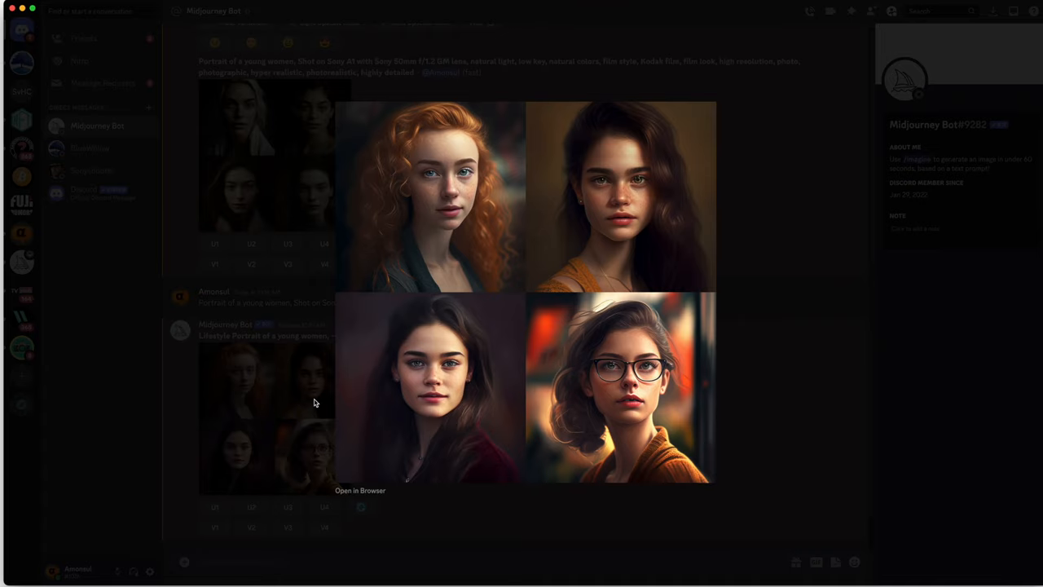
mouse_move(605, 297)
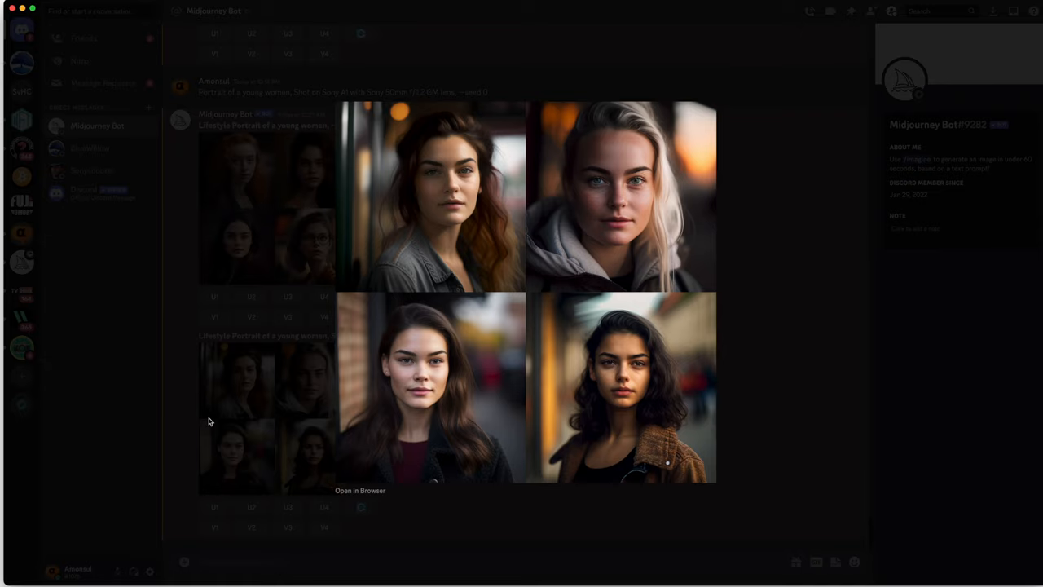
mouse_move(738, 285)
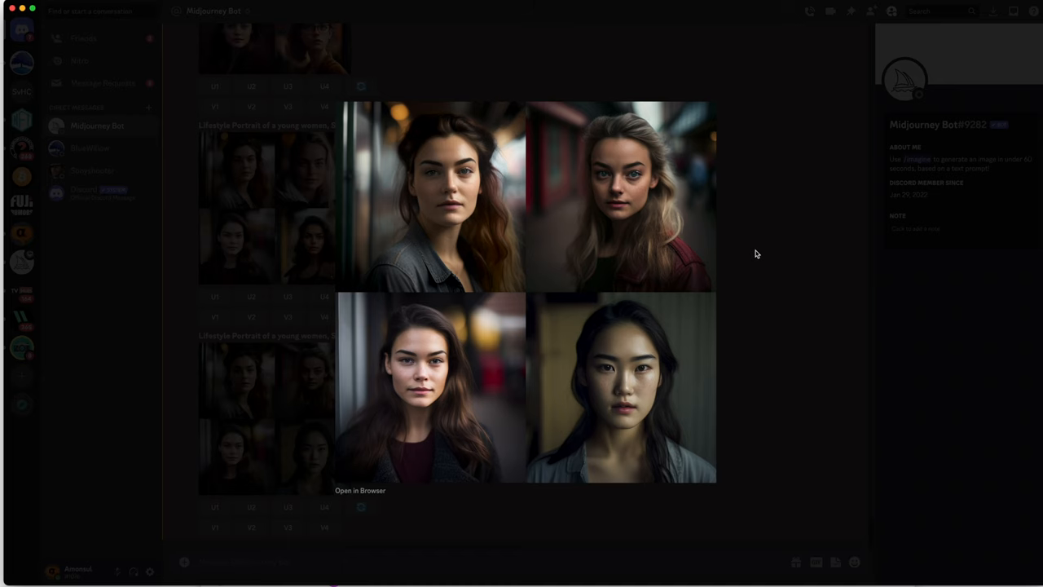
Step: Dismiss the enlarged portrait grid to reach the U upscale buttons
click(621, 388)
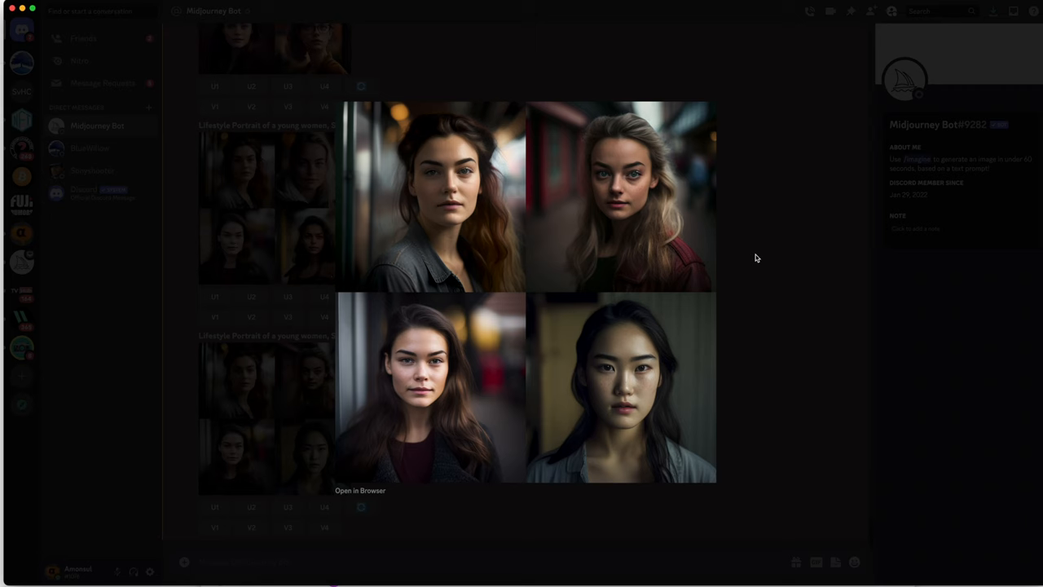
mouse_move(696, 375)
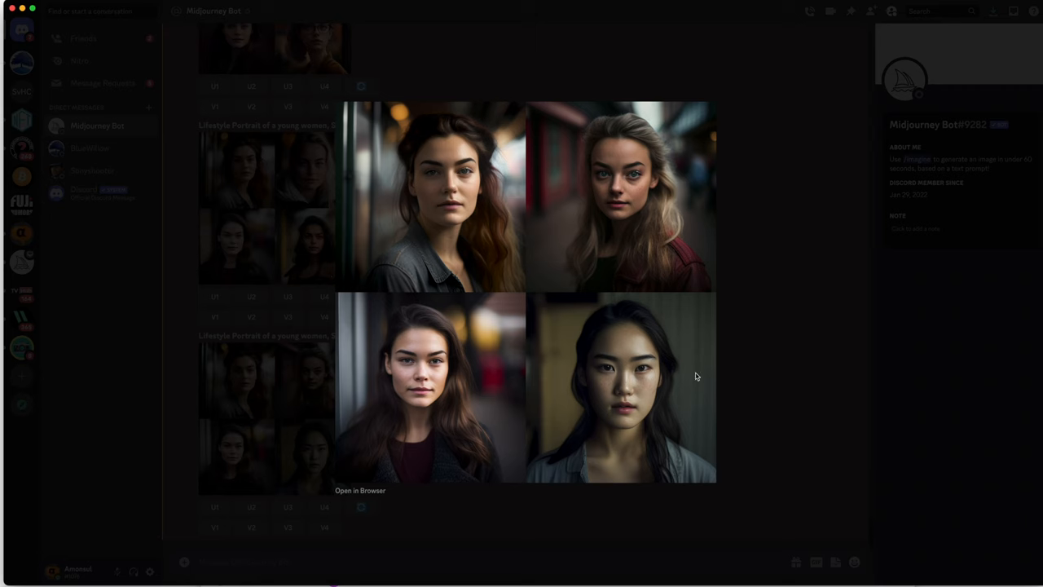
mouse_move(667, 385)
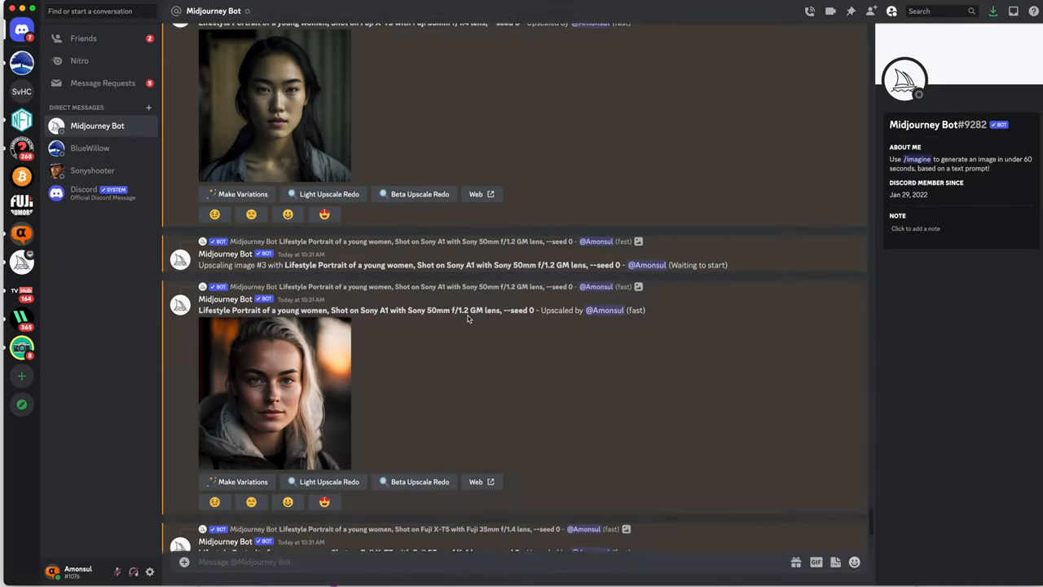
Step: Enlarge the upscaled long-haired brunette portrait for a closer look
click(273, 391)
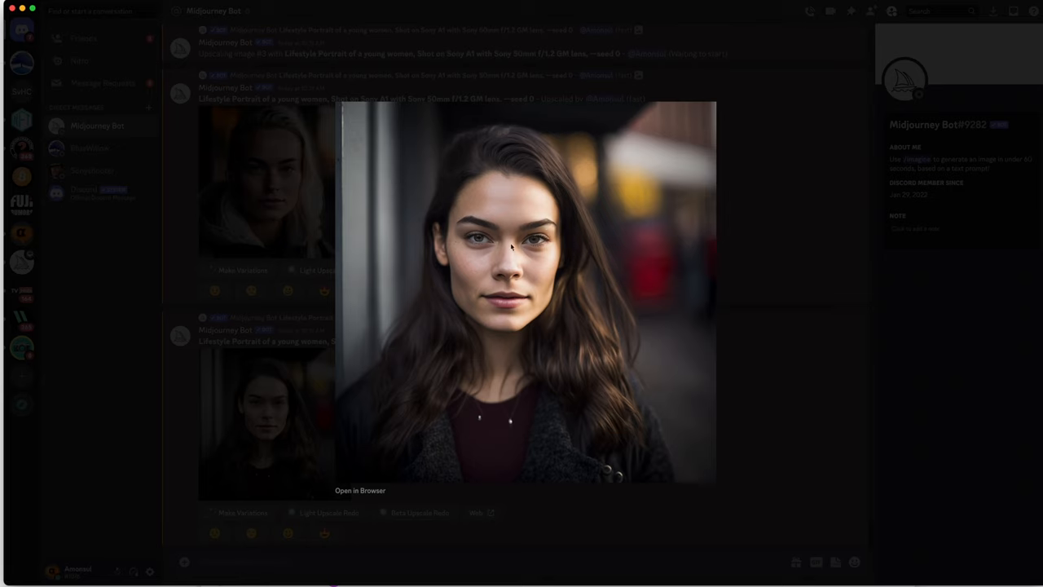
mouse_move(590, 326)
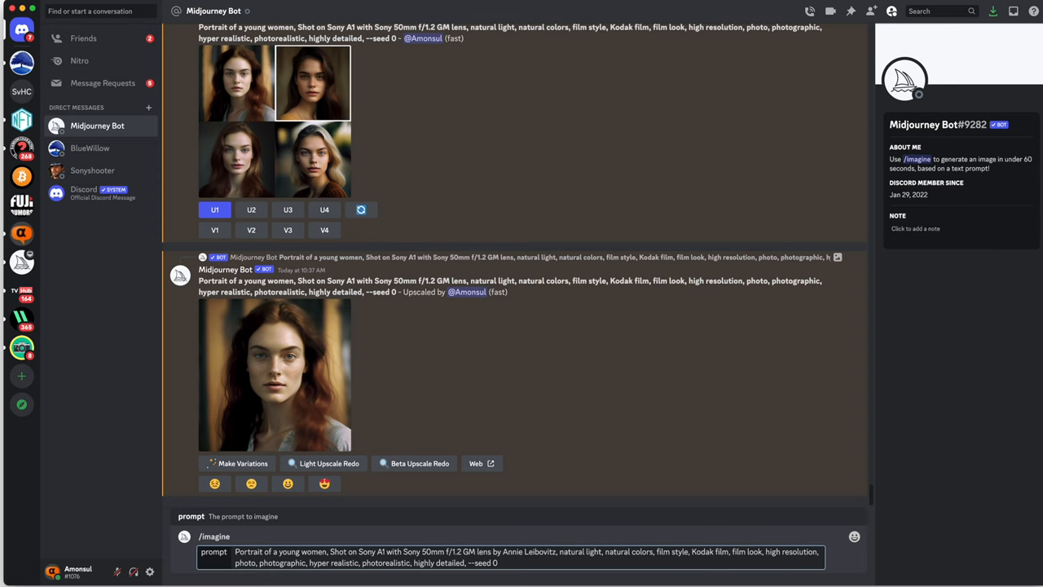
Step: Send the Annie Leibovitz-style portrait prompt and inspect the resulting grid enlarged
key(Enter)
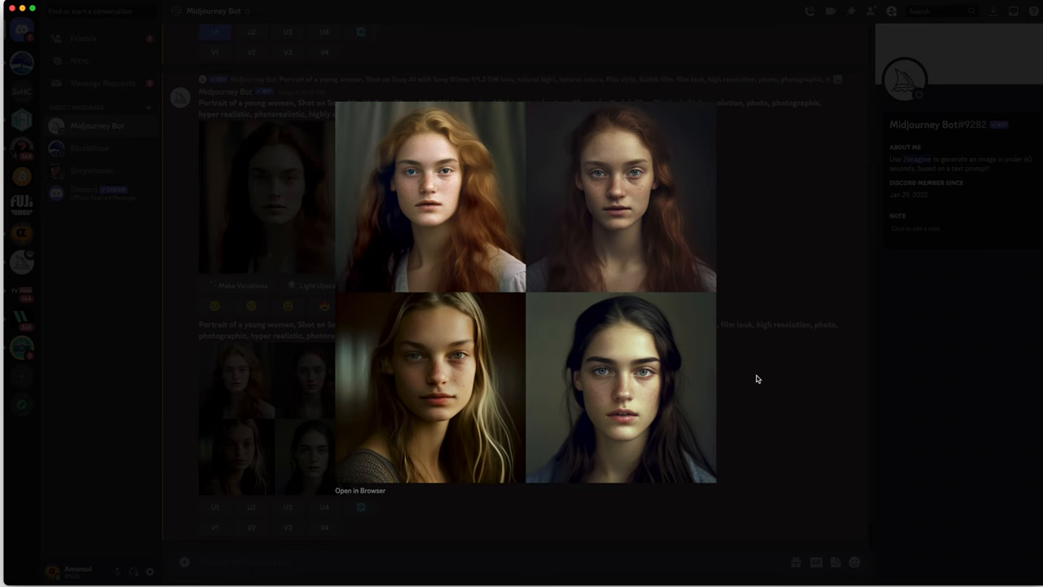
click(619, 388)
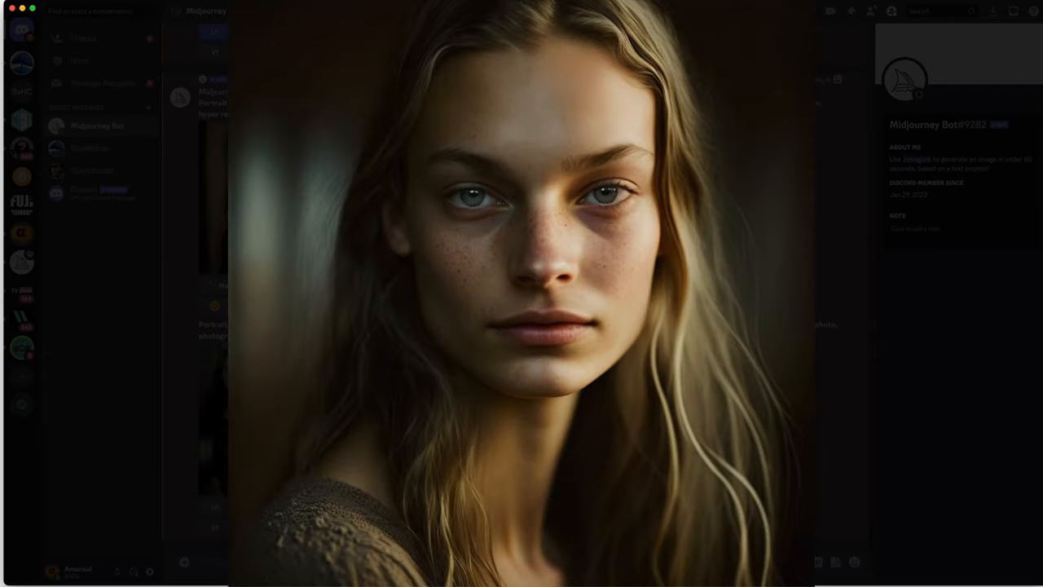
click(758, 378)
text(Portrait of a young women, Yashica 50mm style, --seed 0)
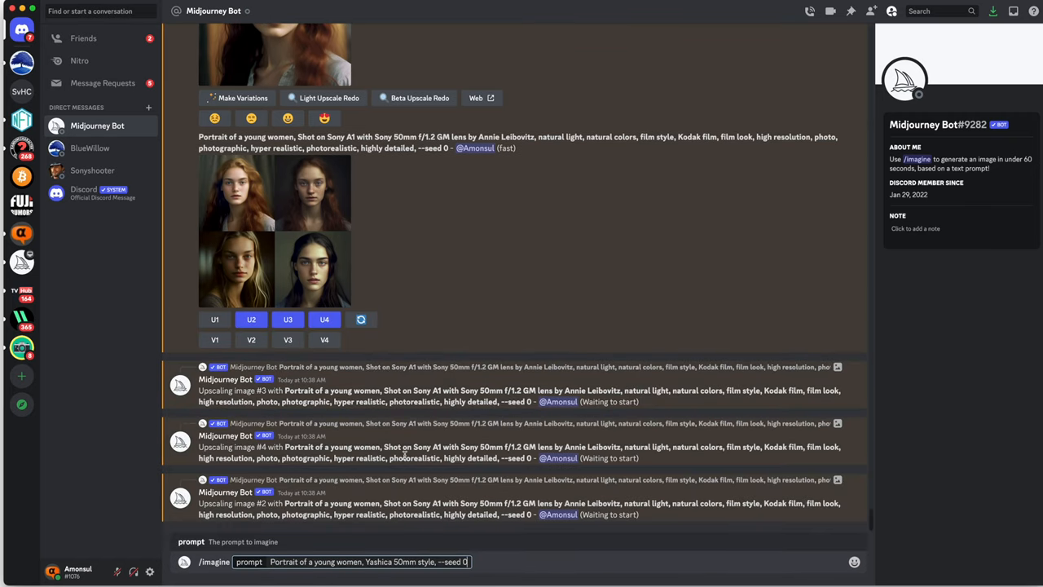
mouse_move(403, 455)
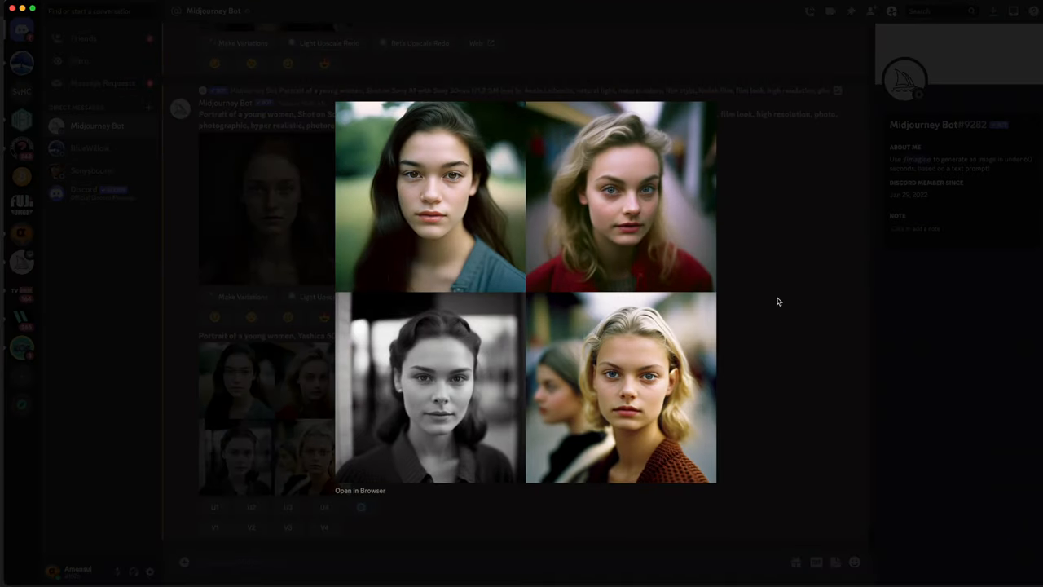
mouse_move(662, 287)
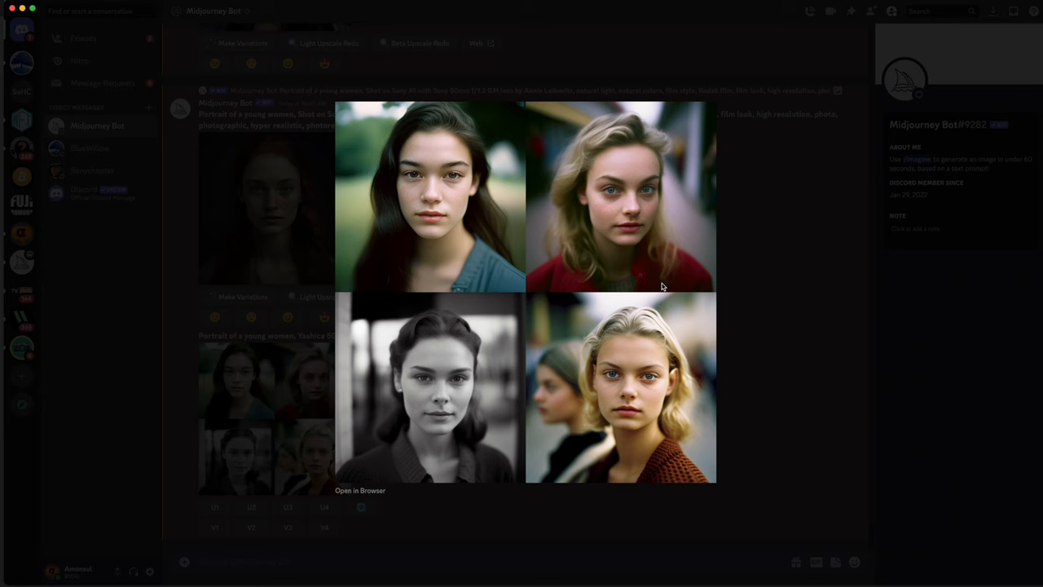
mouse_move(654, 276)
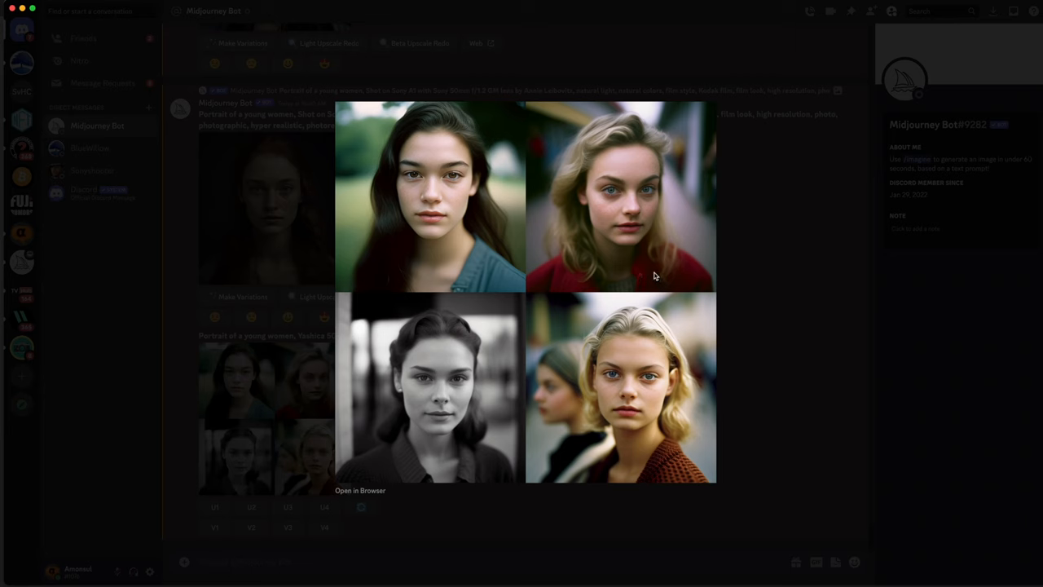
mouse_move(630, 247)
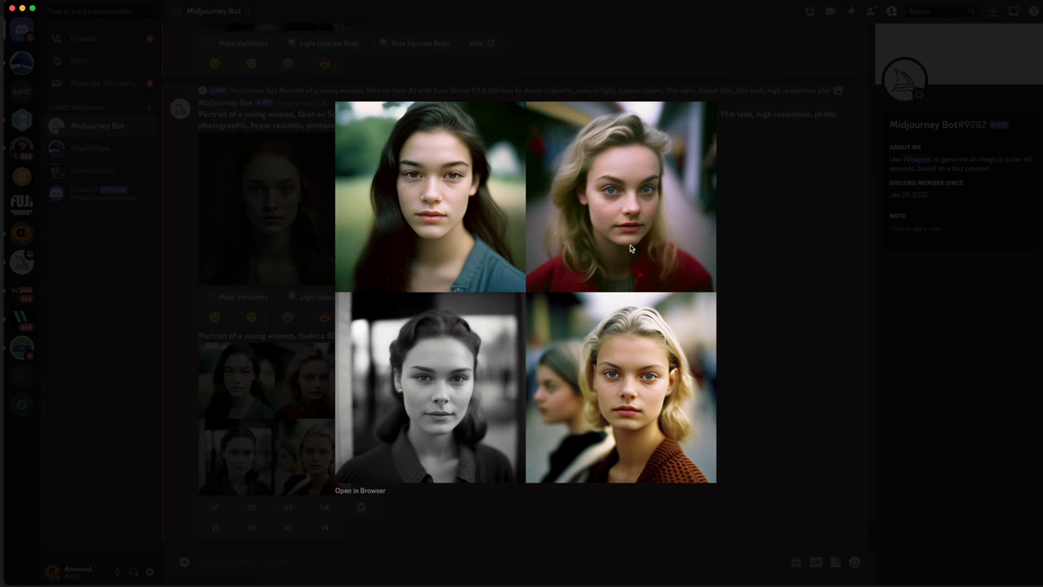
Step: Dismiss the enlarged grid and the full-size upscaled red-coat blonde portrait
click(621, 197)
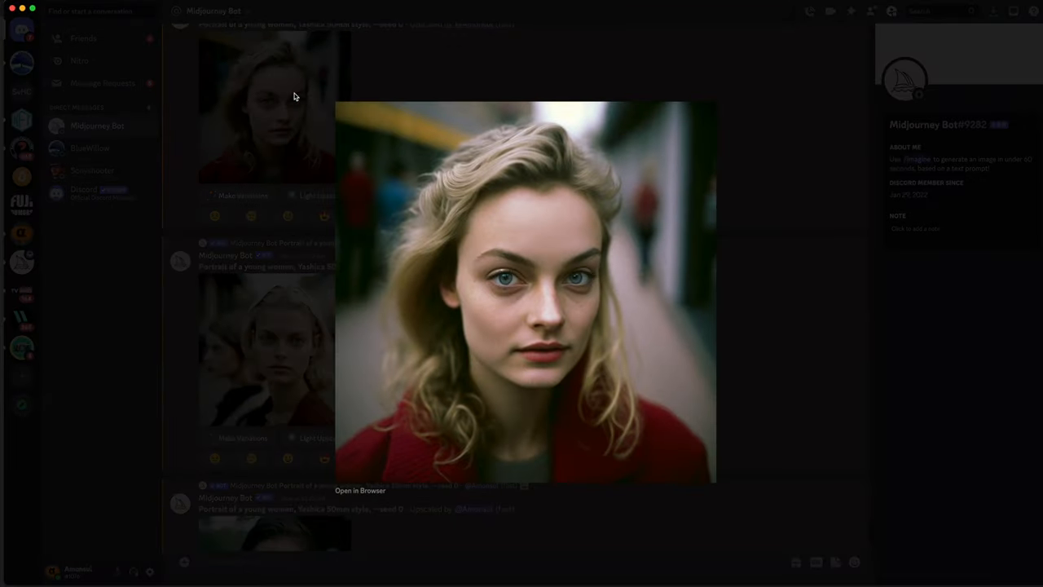
click(525, 293)
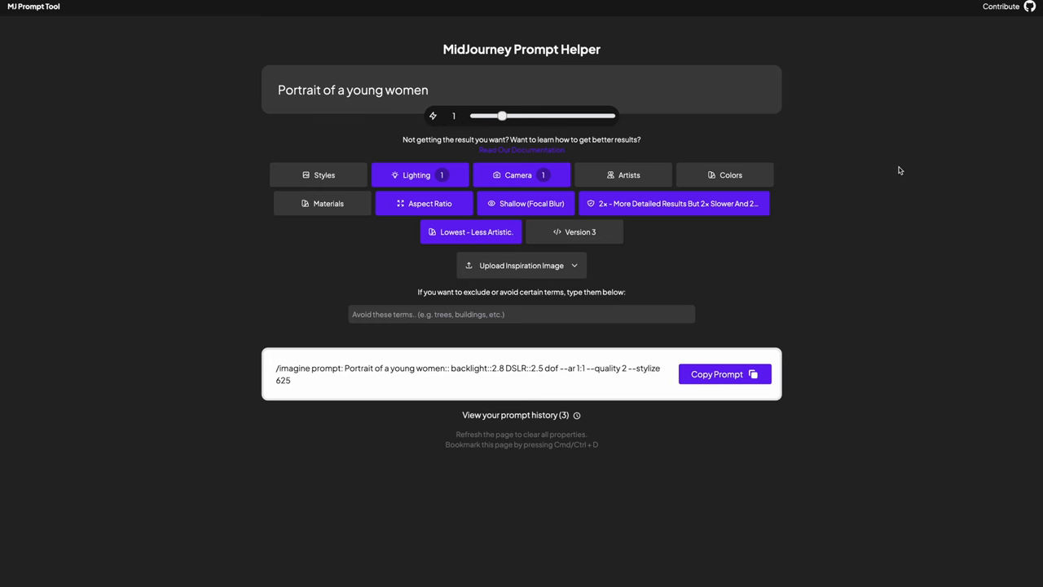
mouse_move(424, 173)
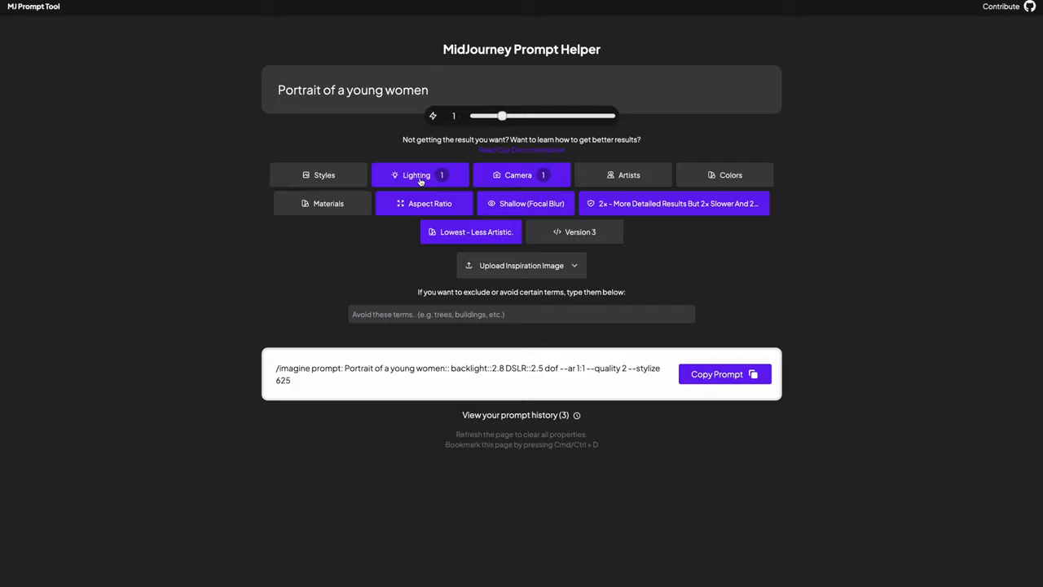
Step: Leave Lighting unchanged and choose Pinhole Lens under Camera, adding pinhole lens :: 1 to the prompt
click(415, 174)
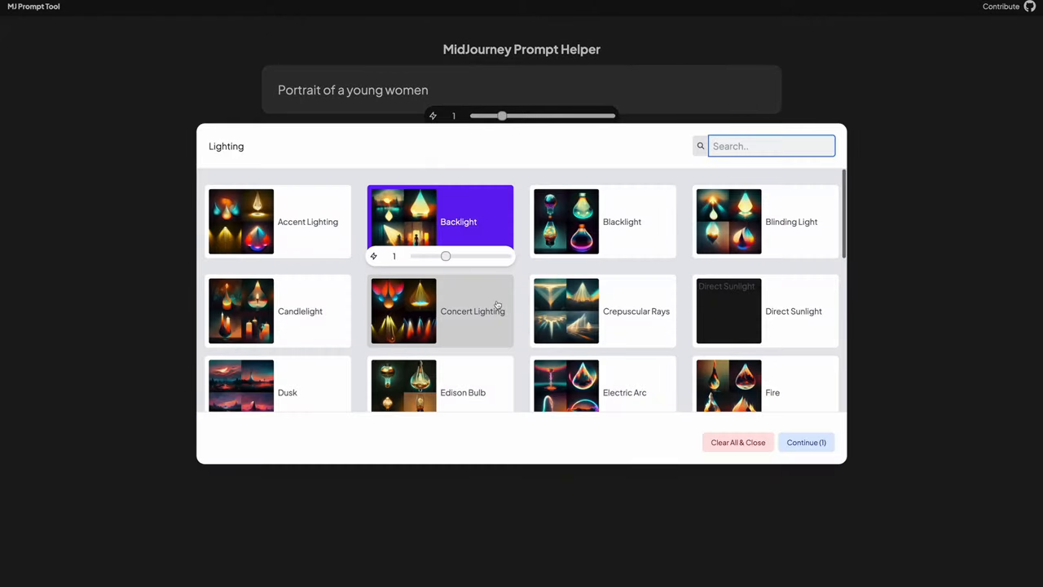
click(806, 442)
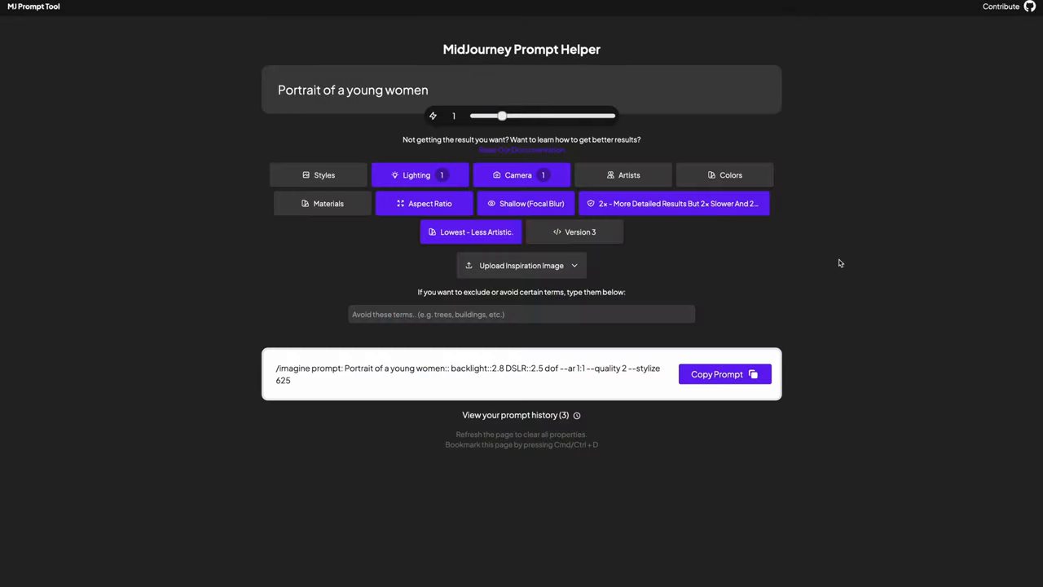
click(519, 174)
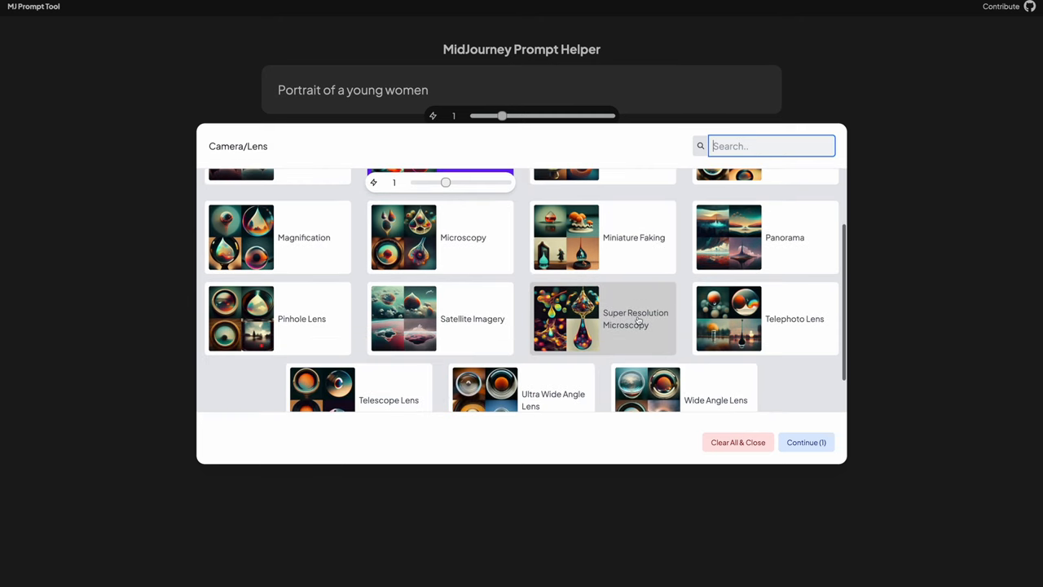
scroll(down, 3)
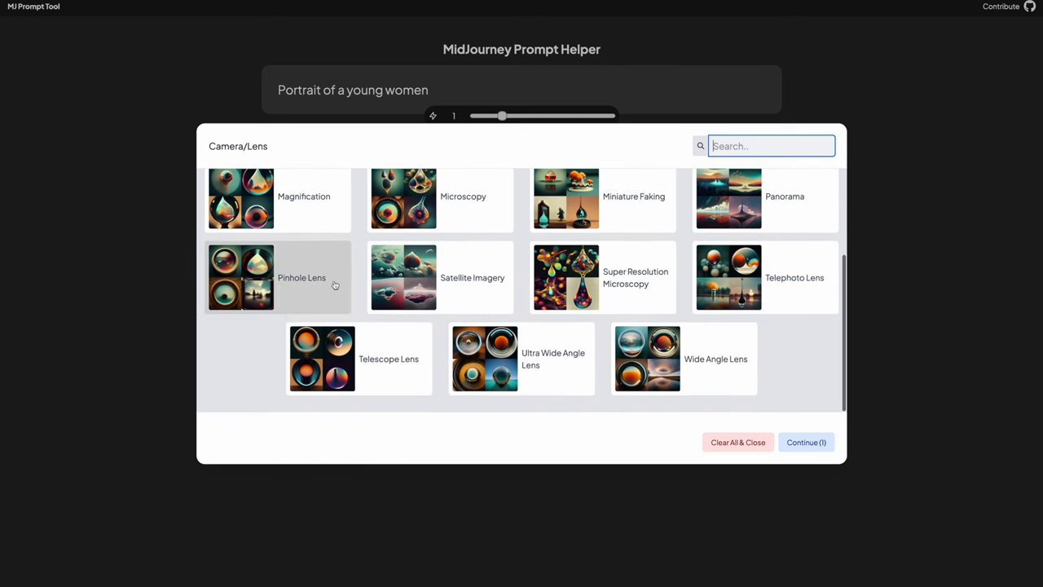
mouse_move(848, 189)
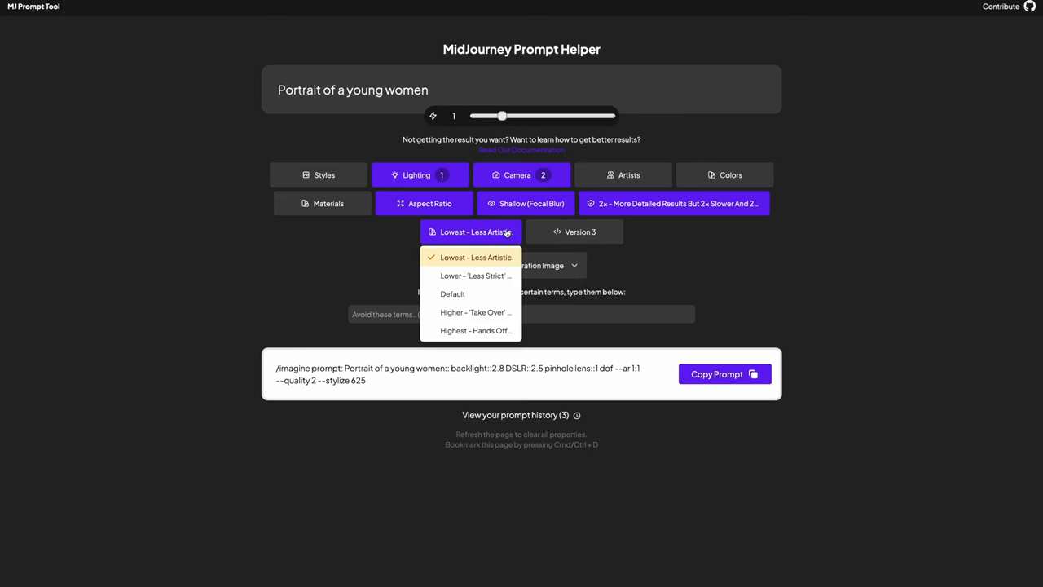
click(673, 203)
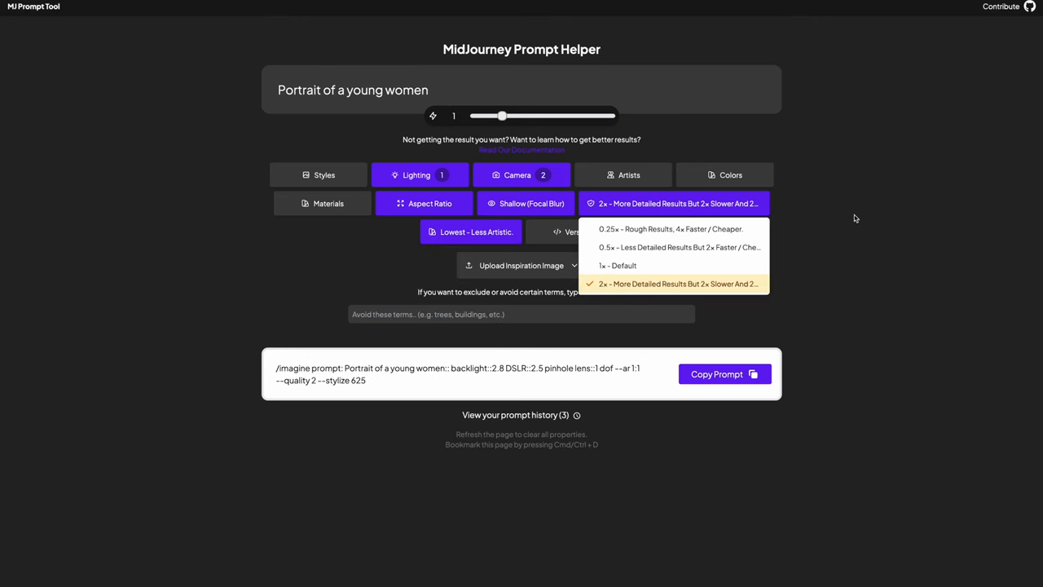